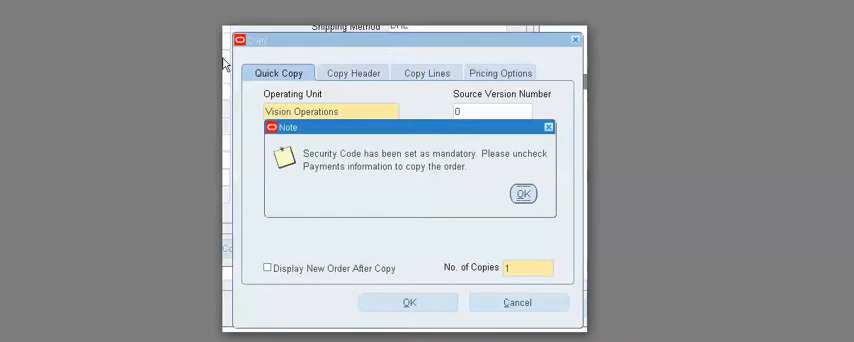
Dismiss the note that the Security Code is mandatory
click(523, 193)
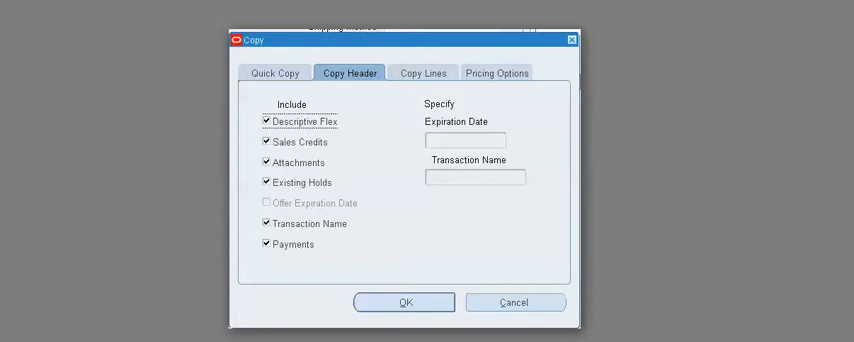
Copy the order with Payments unchecked under Copy Header options
click(267, 243)
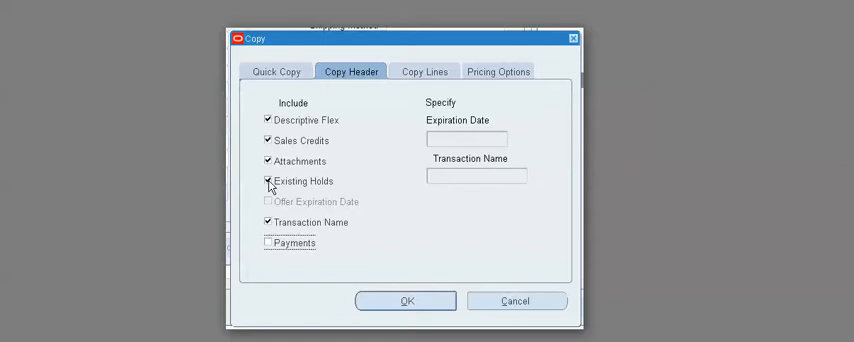
click(406, 301)
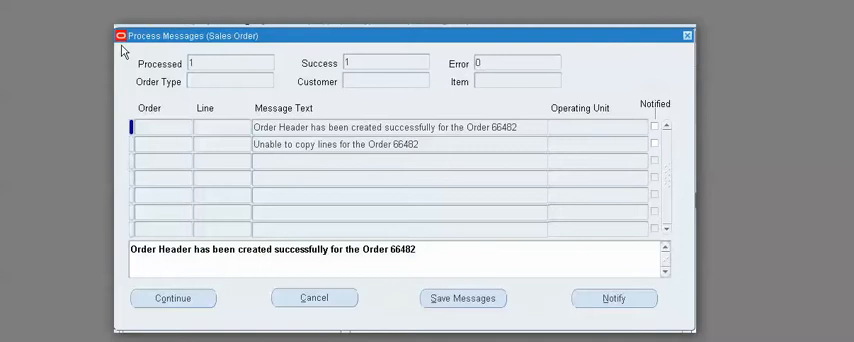
Review order 66482's Others tab for empty credit card fields and dismiss the copy messages
click(172, 298)
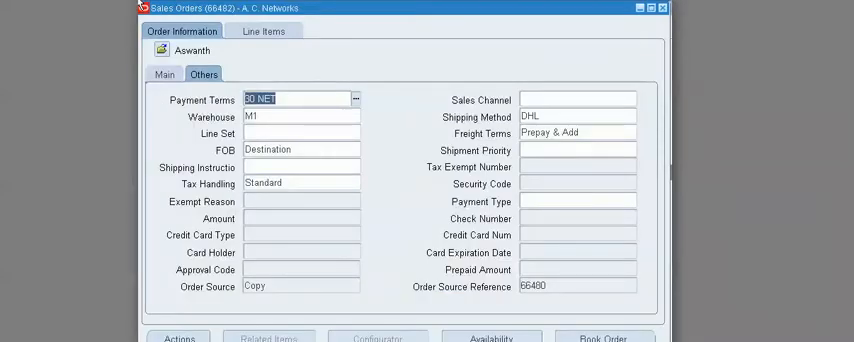
click(604, 337)
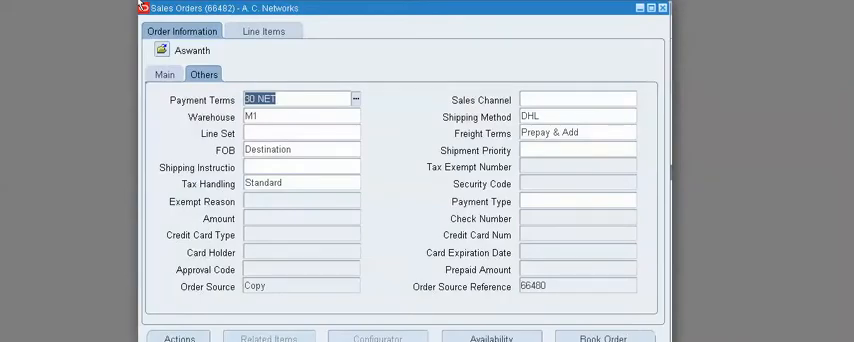
click(603, 337)
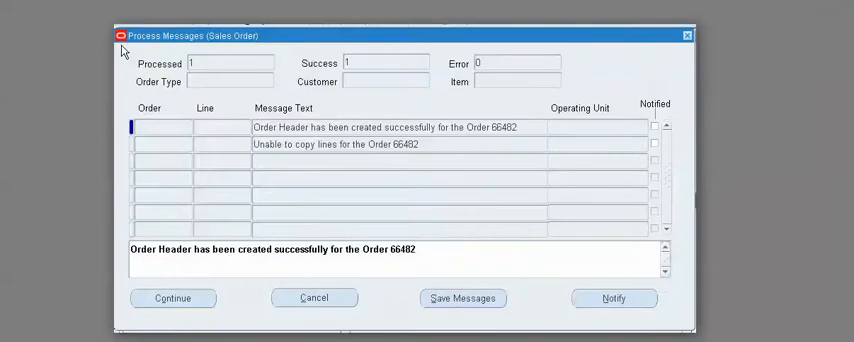
click(172, 298)
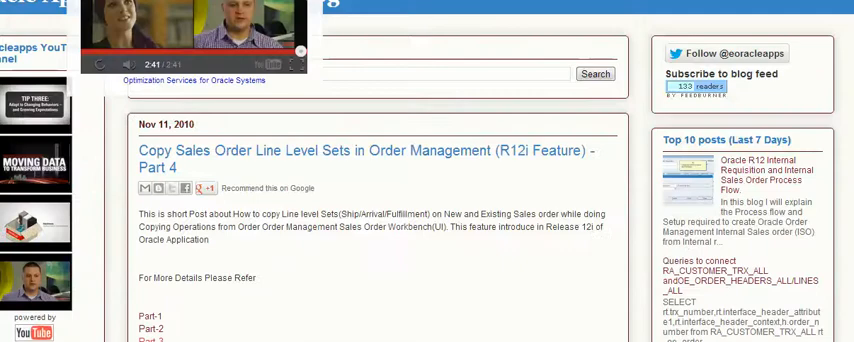
Scroll down the Copy Sales Order Line Level Sets Part 4 blog post
scroll(down, 3)
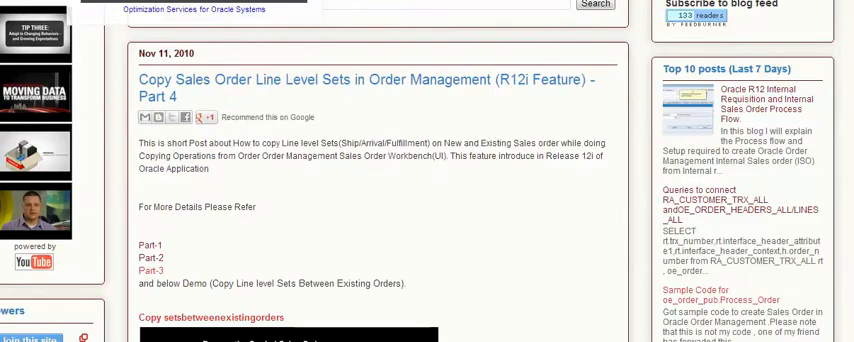